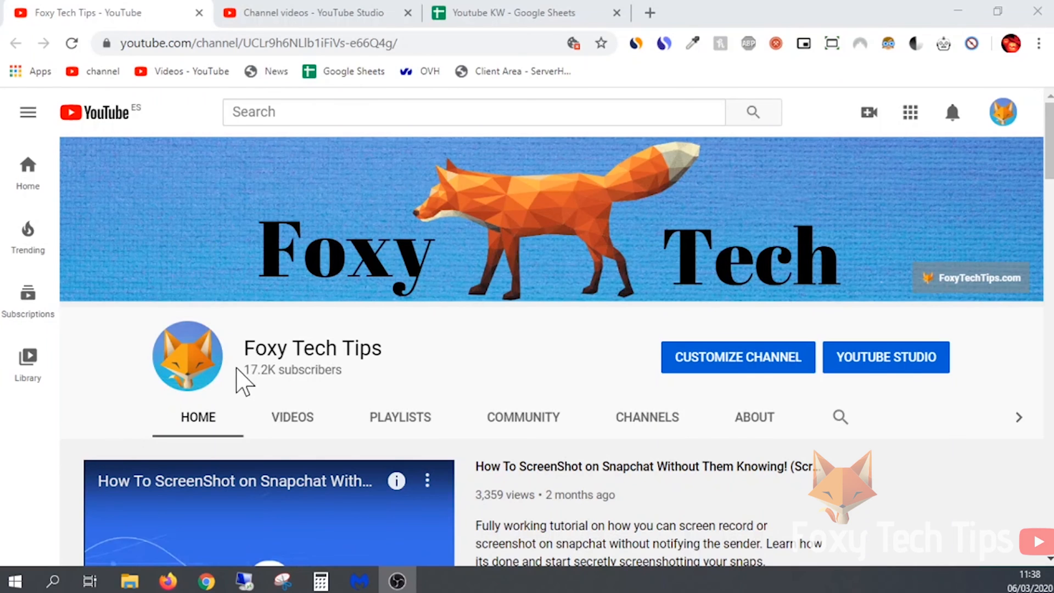
mouse_move(870, 500)
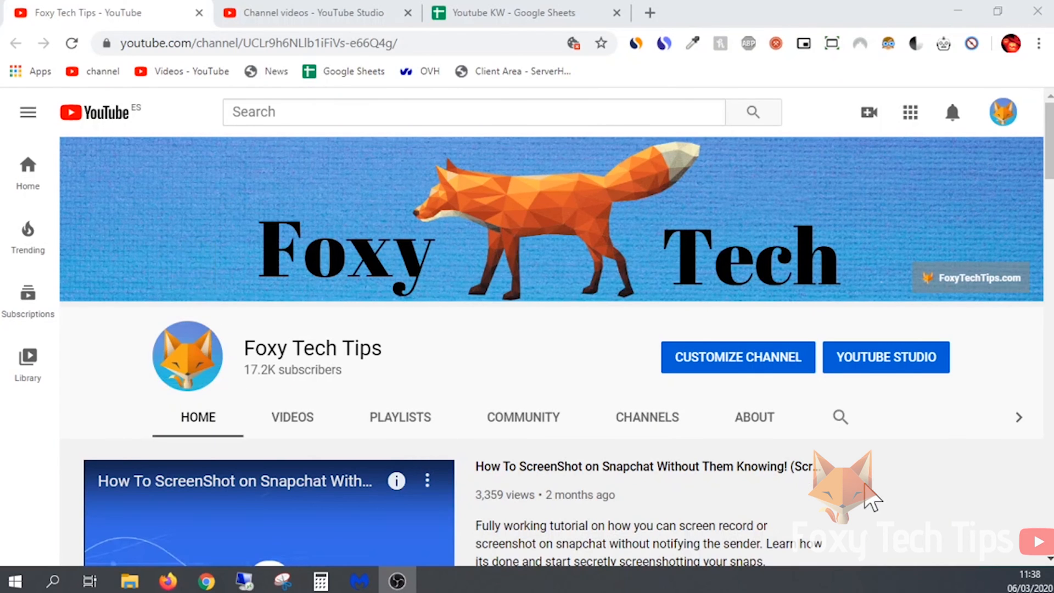
mouse_move(605, 457)
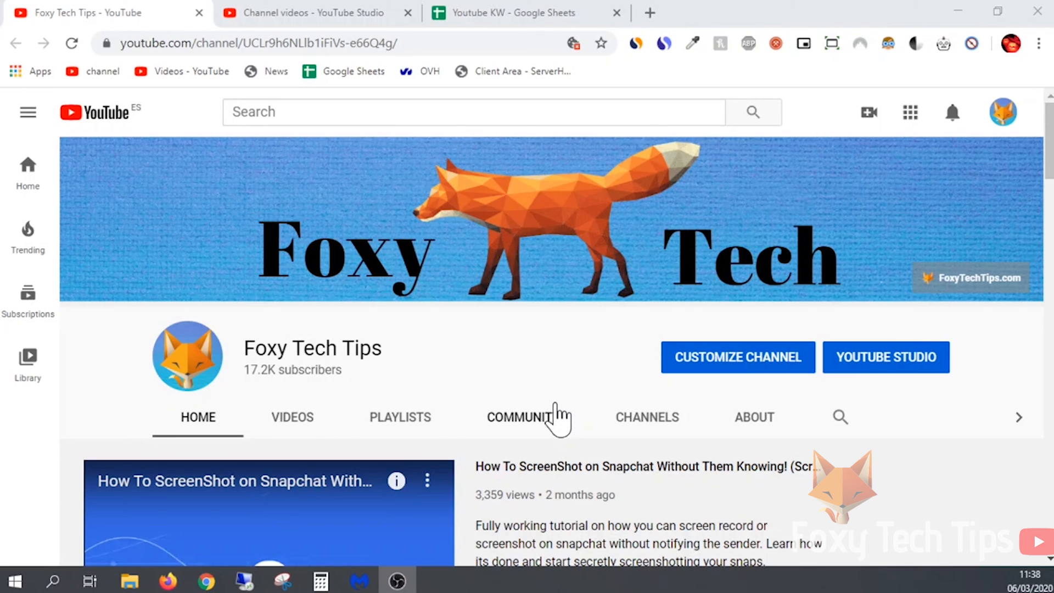
mouse_move(803, 326)
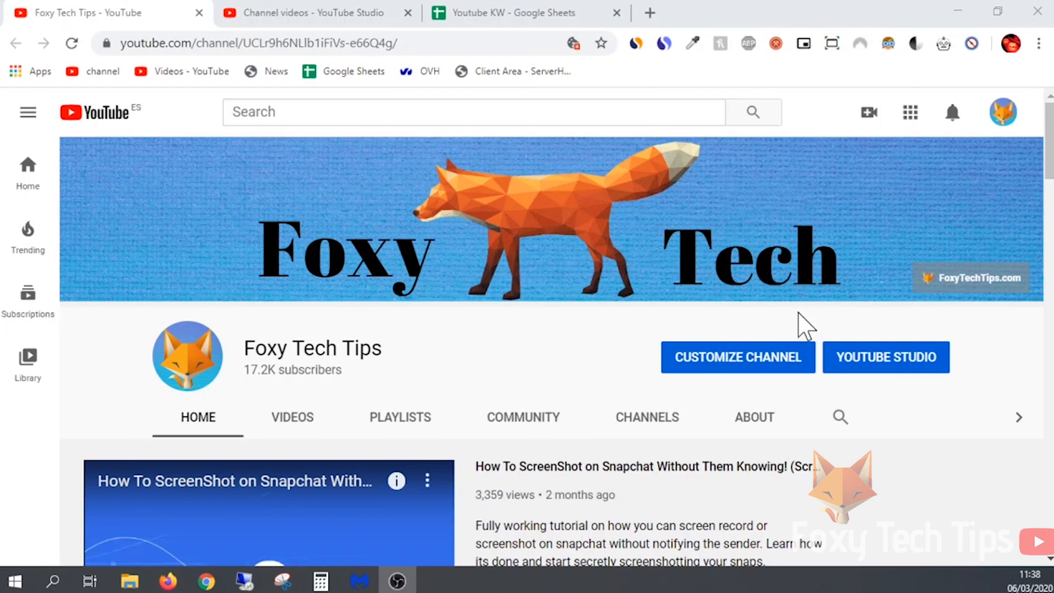
mouse_move(849, 315)
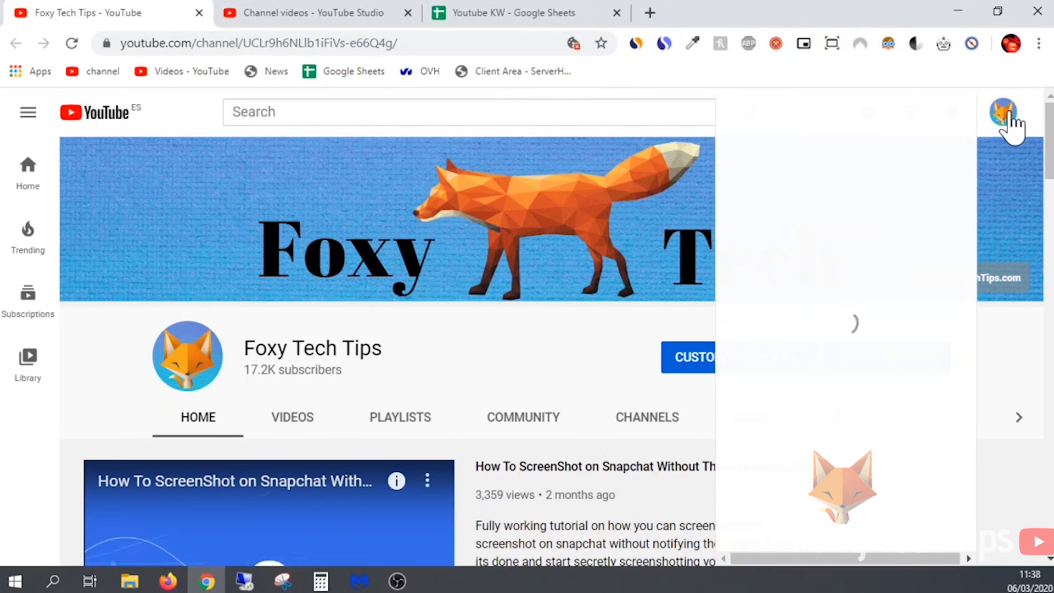
Step: Go to YouTube Studio from the account menu, landing on the channel's videos list
click(1002, 112)
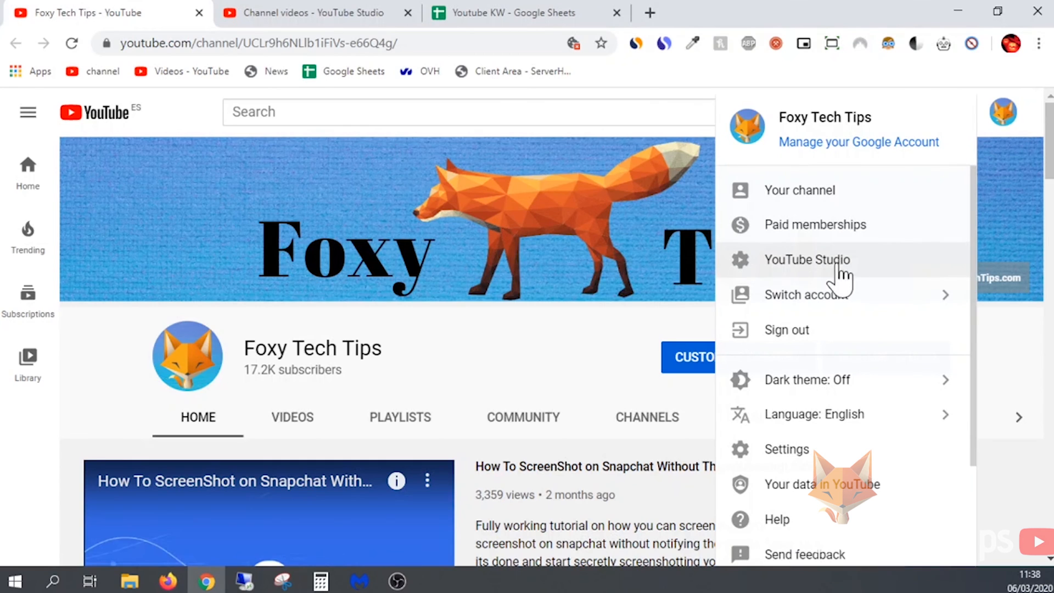
click(807, 260)
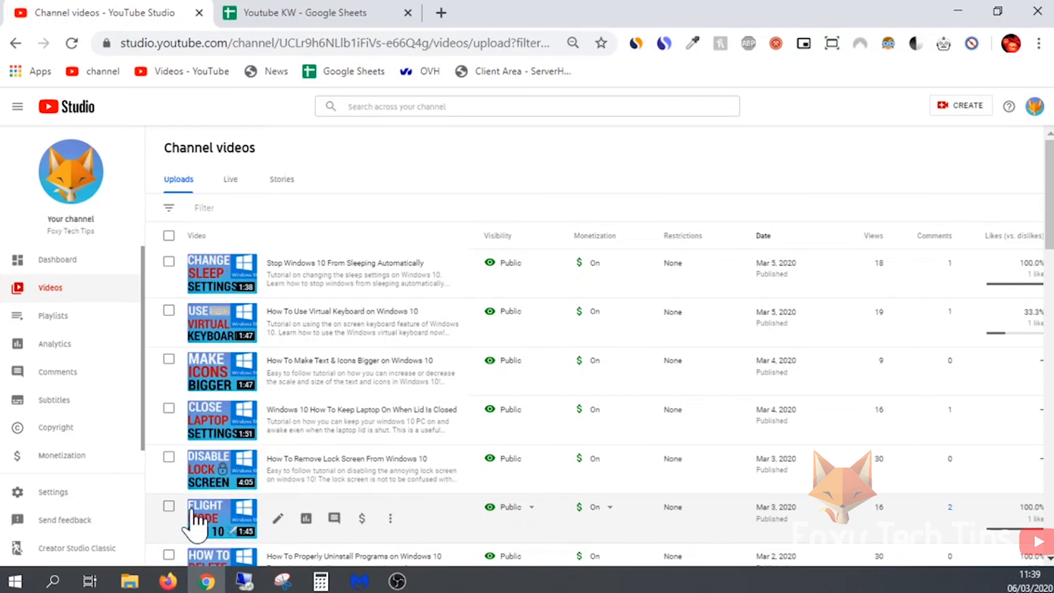
mouse_move(155, 511)
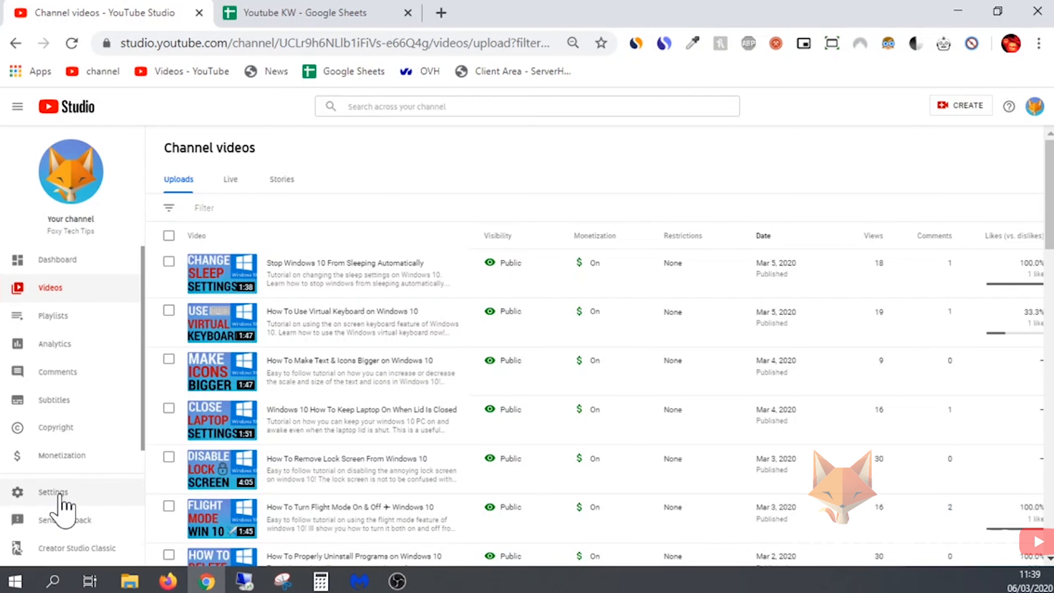
Step: Reach the Upload defaults section of the channel Settings dialog
click(53, 492)
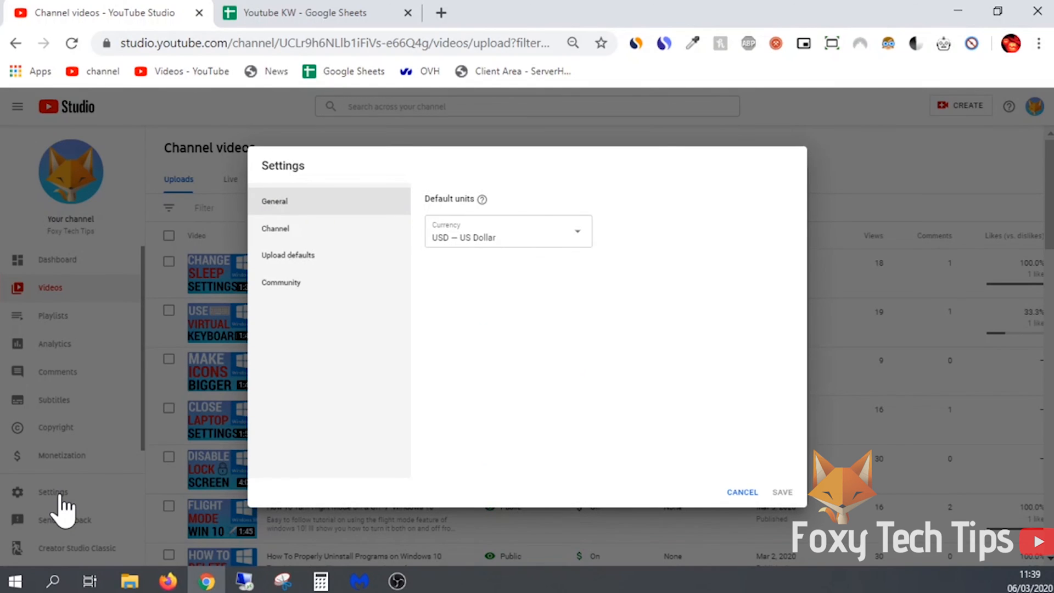
mouse_move(262, 329)
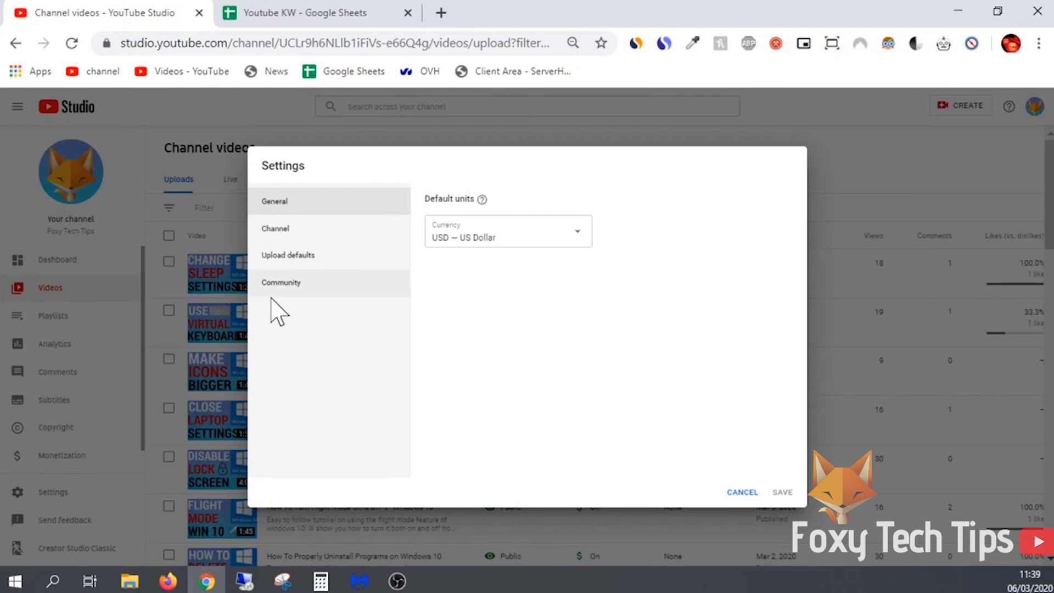
click(280, 282)
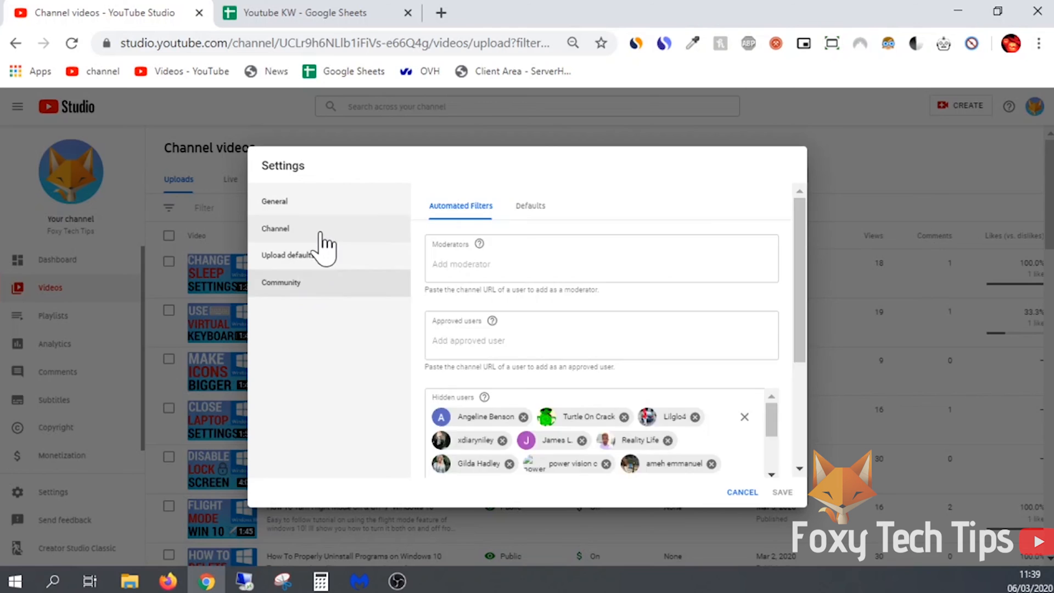
click(288, 255)
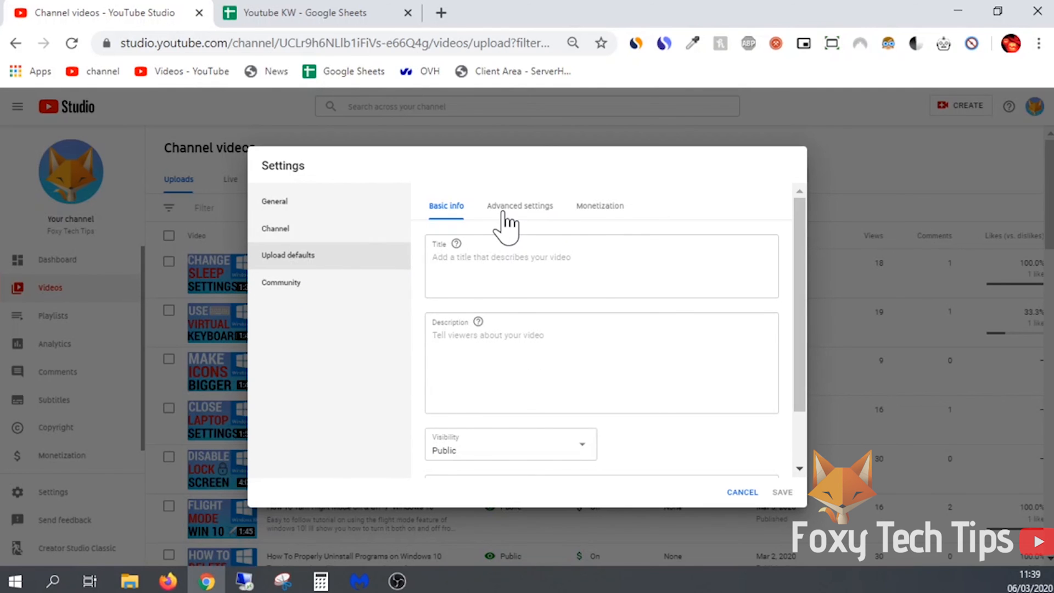
Step: In Advanced settings, set the default video Category to Howto & Style
click(519, 205)
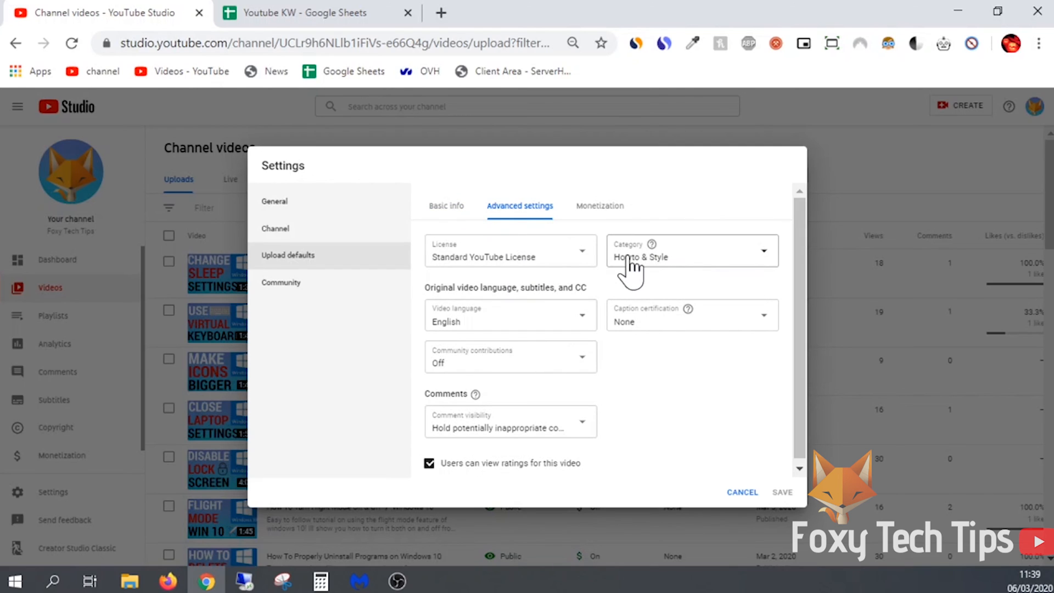
mouse_move(651, 244)
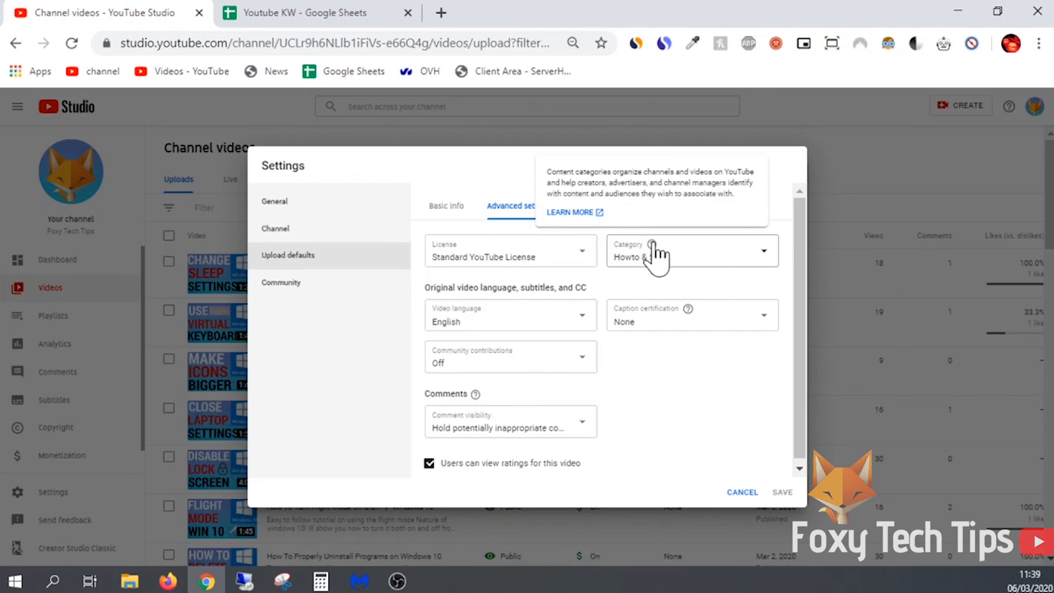
click(690, 255)
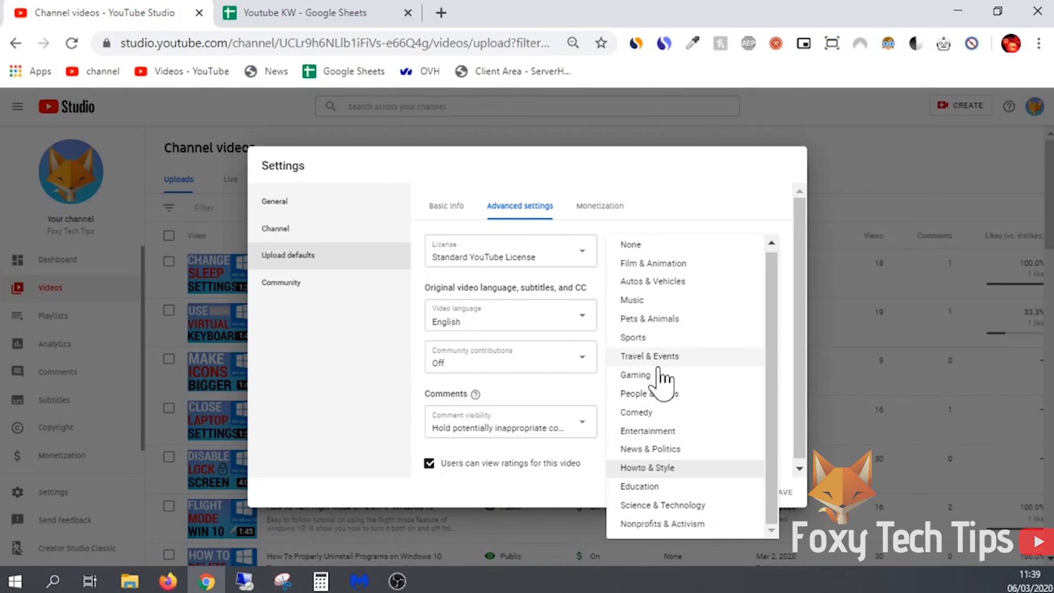
click(646, 468)
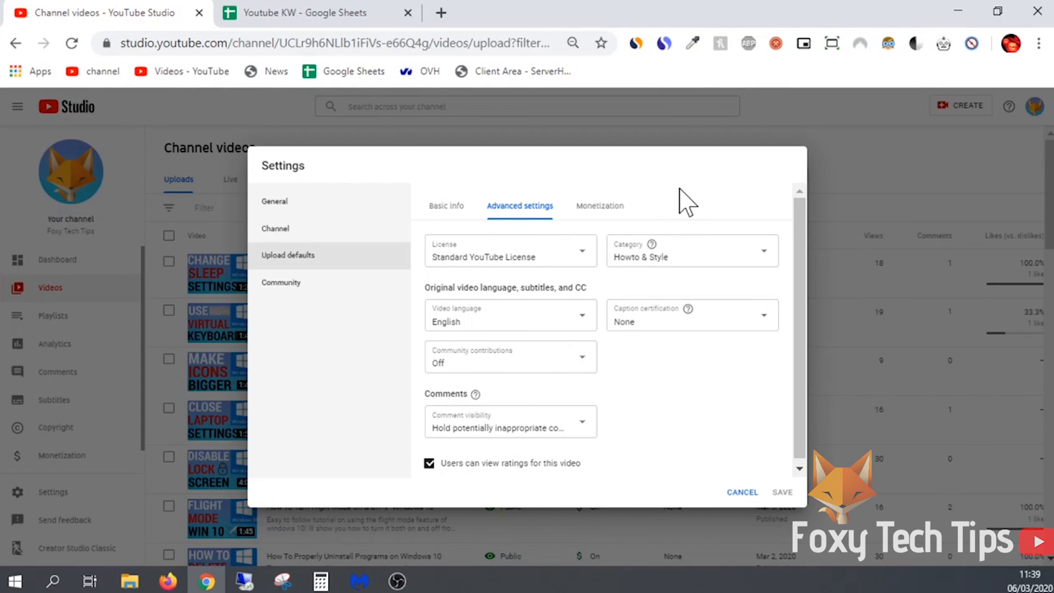
mouse_move(675, 500)
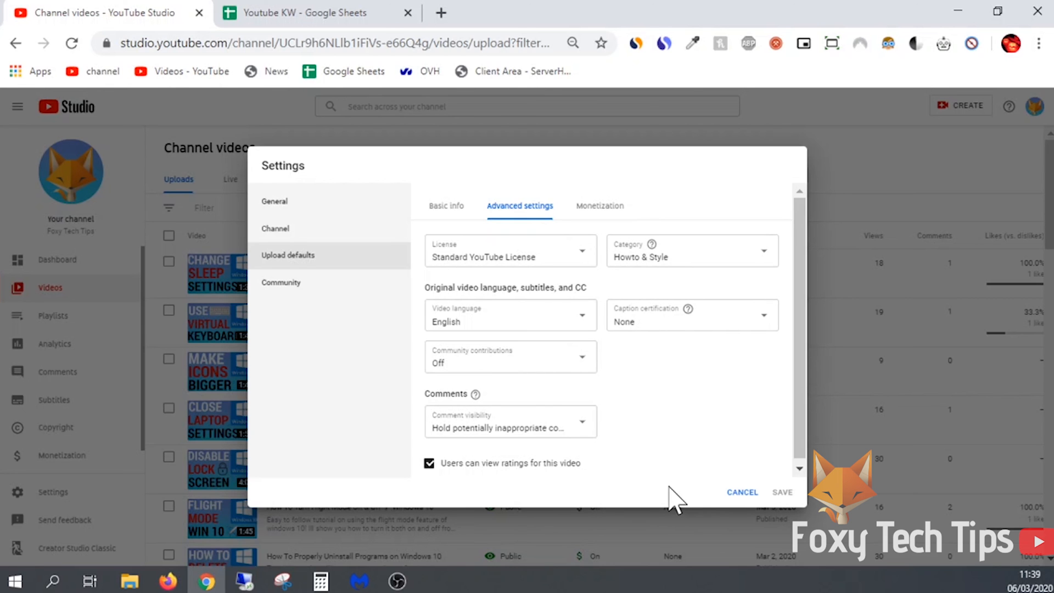